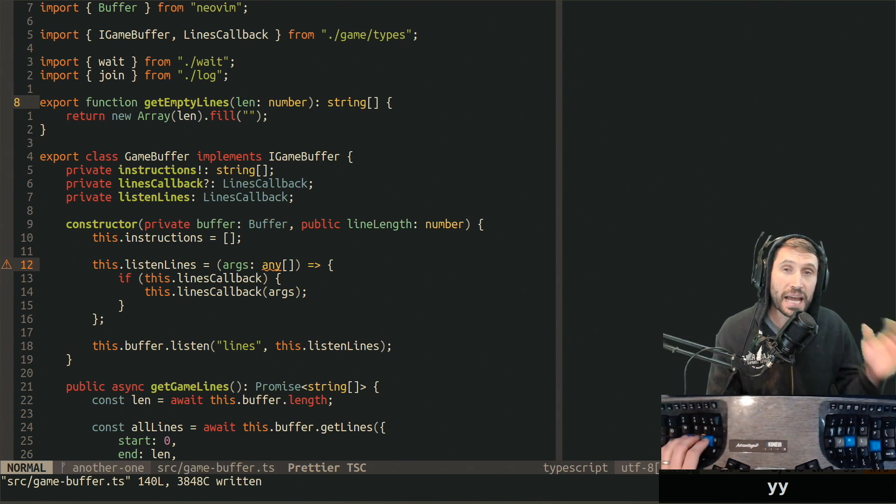
Paste and delete lines around the getEmptyLines function, undoing each change
{"action": "key", "text": "p"}
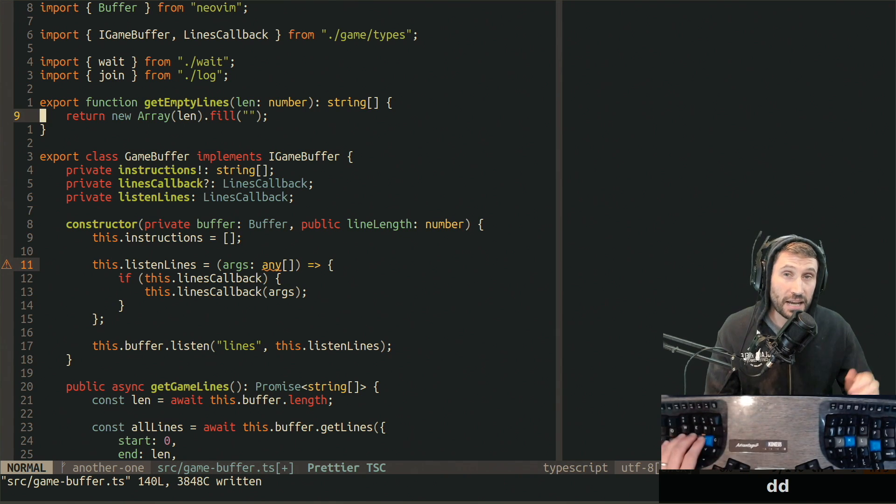
{"action": "key", "text": "u"}
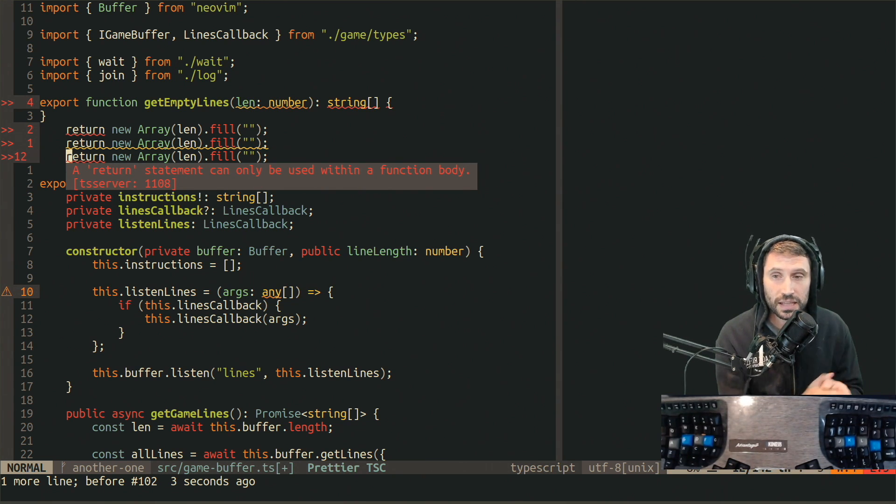
{"action": "key", "text": "u"}
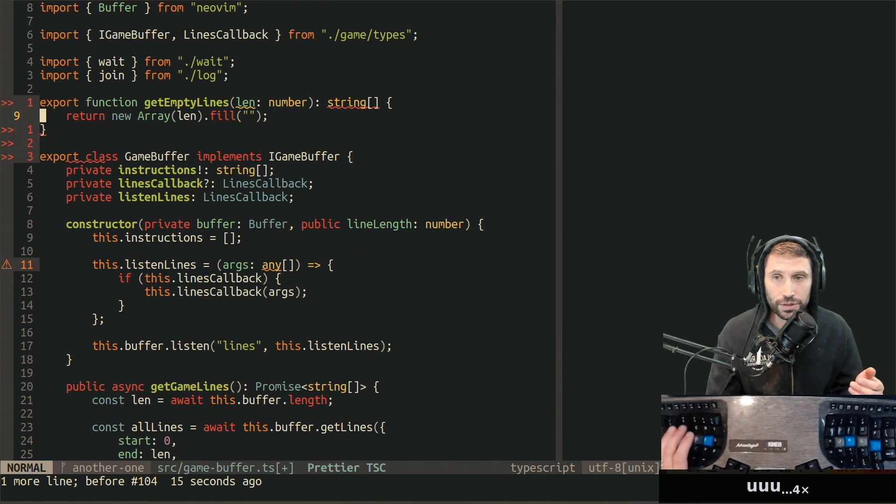
{"action": "key", "text": "k"}
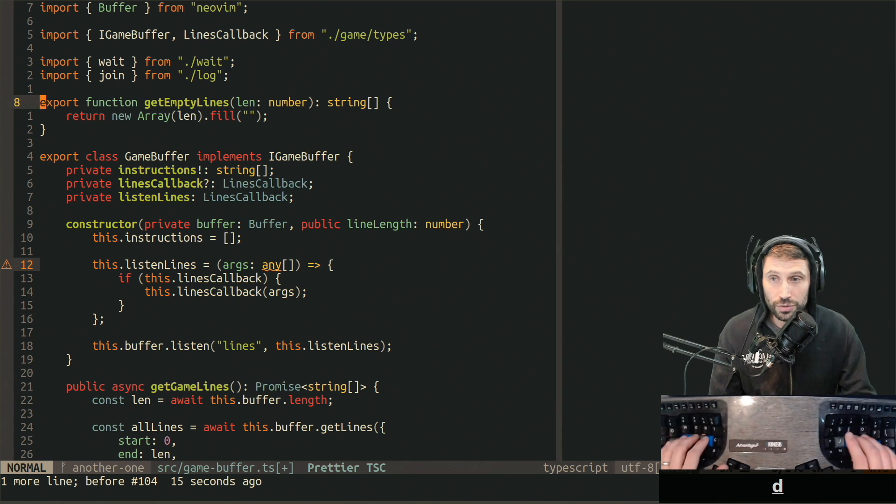
{"action": "key", "text": "d"}
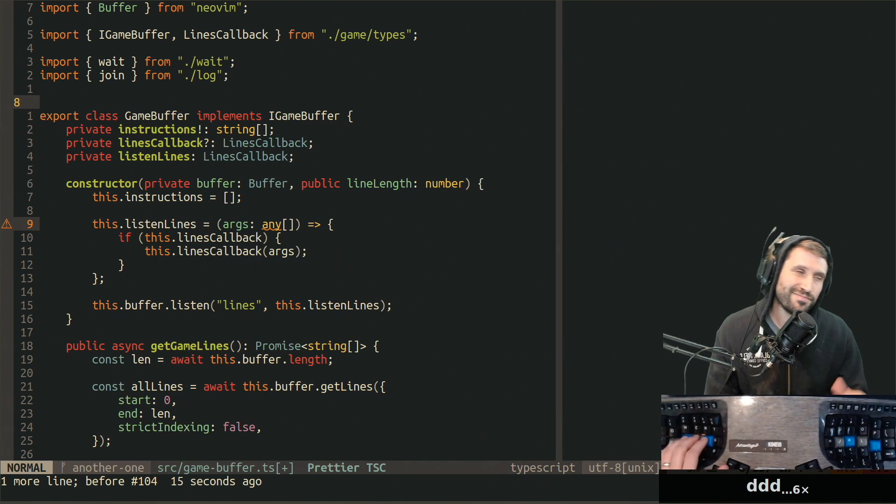
{"action": "key", "text": "u"}
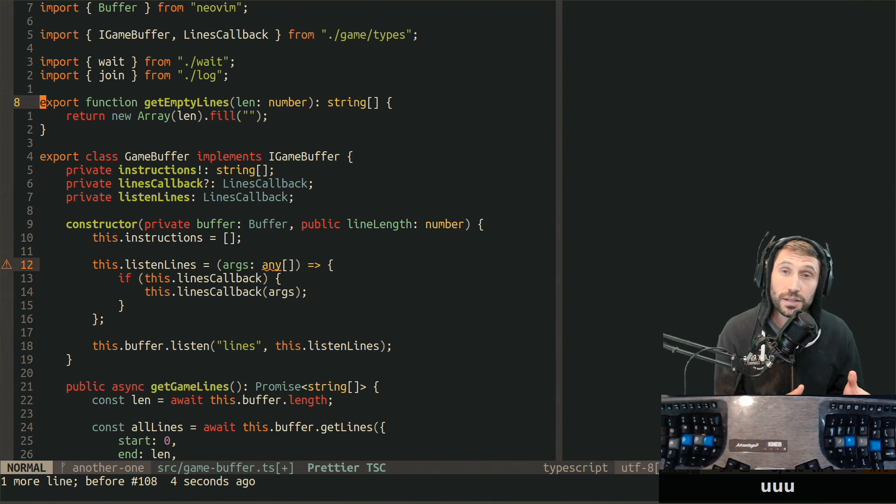
Line-select the whole getEmptyLines function, delete the block, then undo the deletion
{"action": "key", "text": "V"}
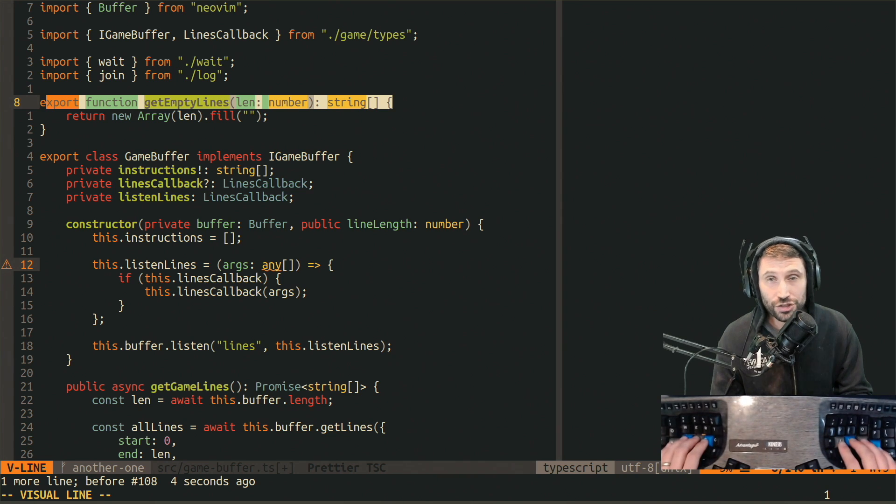
{"action": "key", "text": "j"}
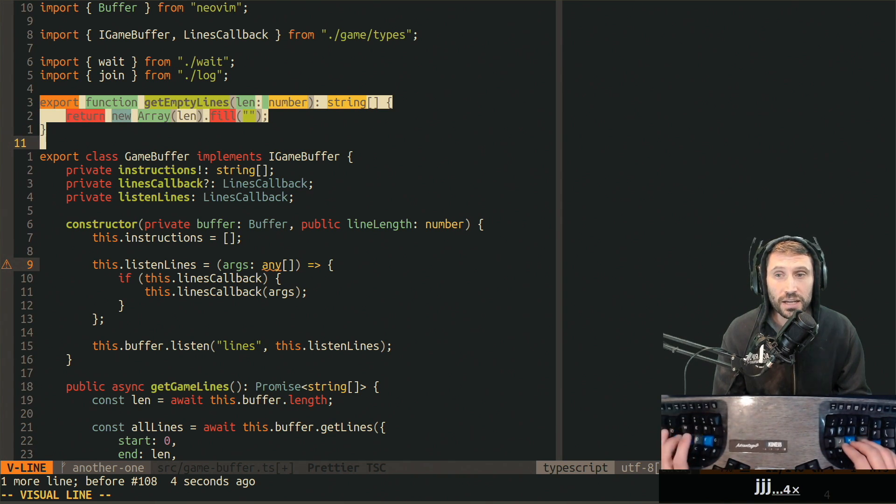
{"action": "key", "text": "j"}
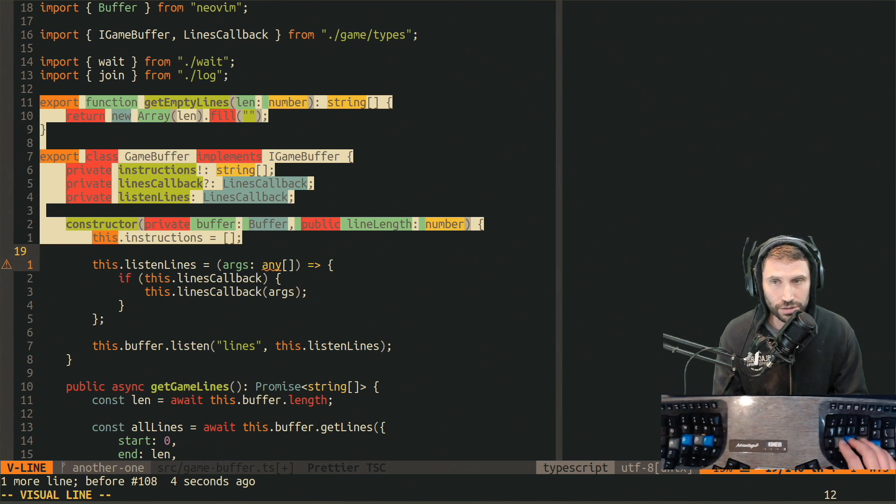
{"action": "key", "text": "d"}
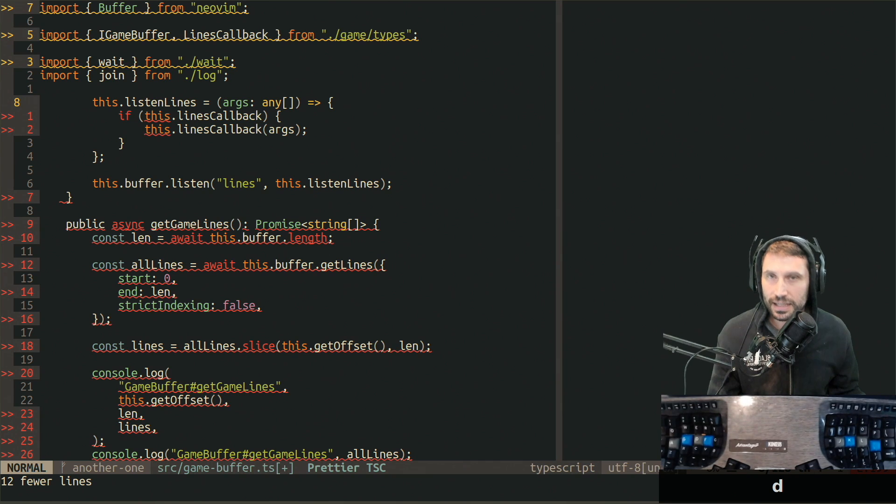
{"action": "key", "text": "u"}
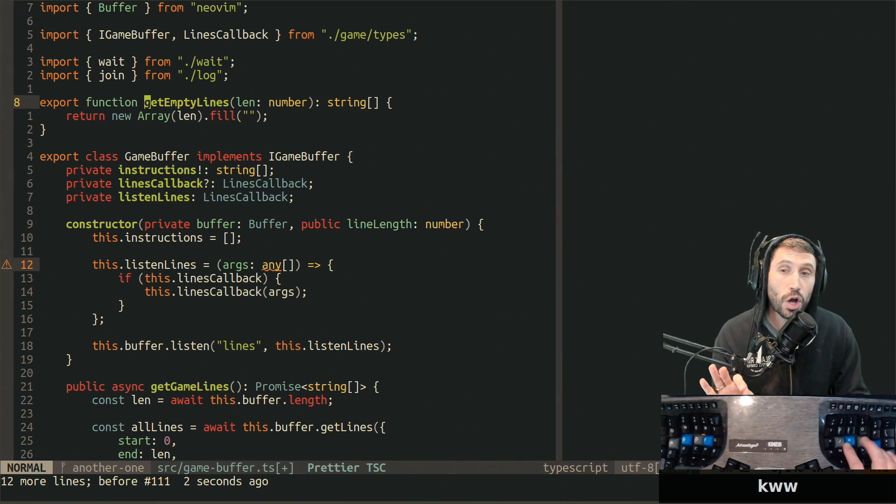
Character-select from the function signature to the closing brace and paste over it
{"action": "key", "text": "v"}
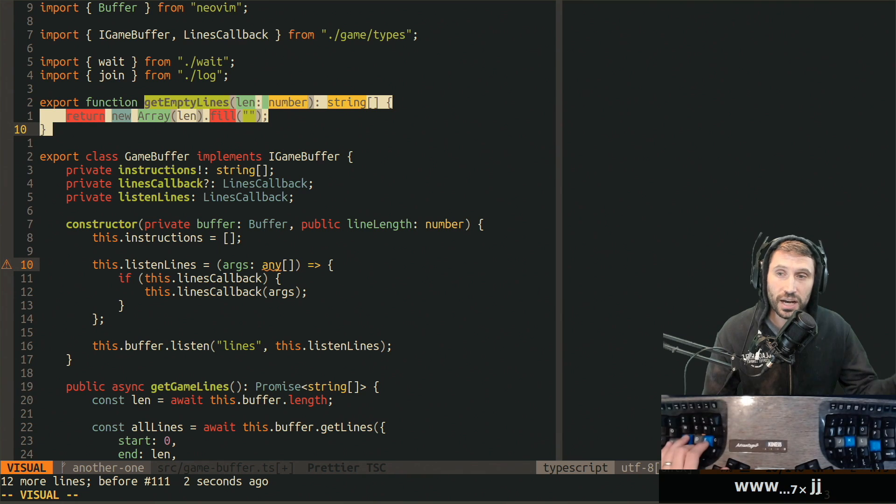
{"action": "key", "text": "j"}
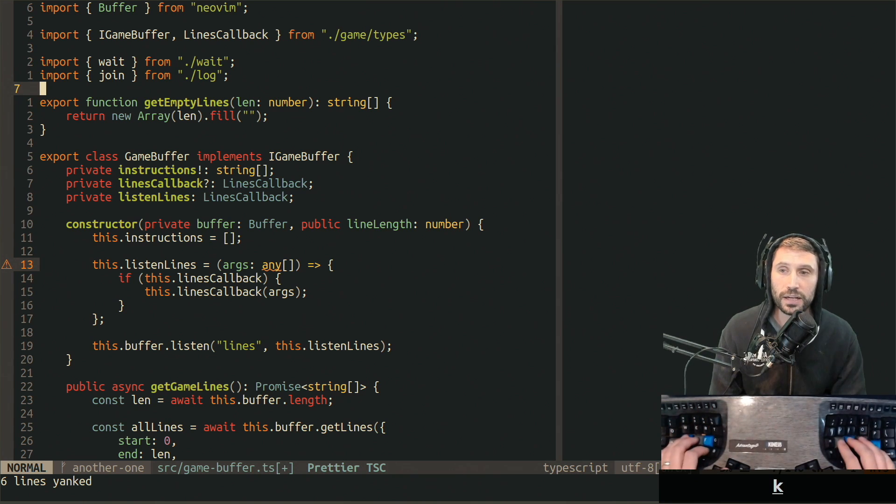
{"action": "key", "text": "p"}
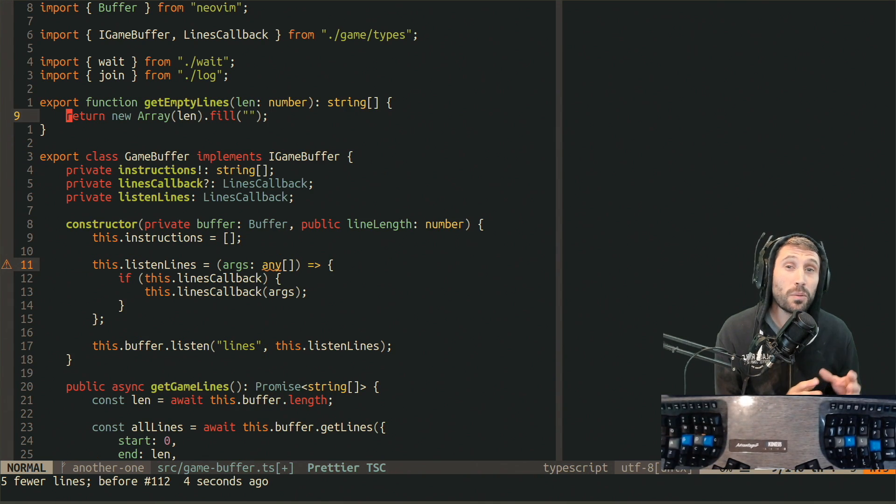
Insert junk text 'nth' on its own line before the return statement, then exit insert mode
{"action": "key", "text": "i"}
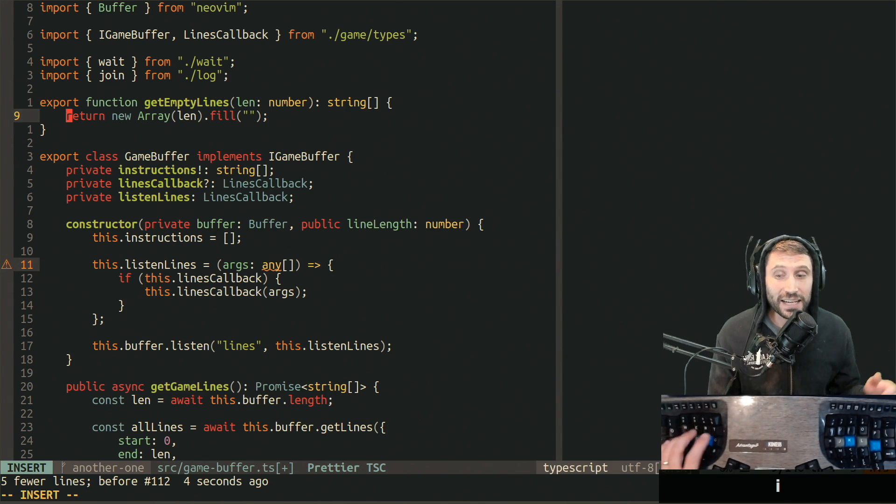
{"action": "type", "text": "nthouenthouenthouenthuoenth"}
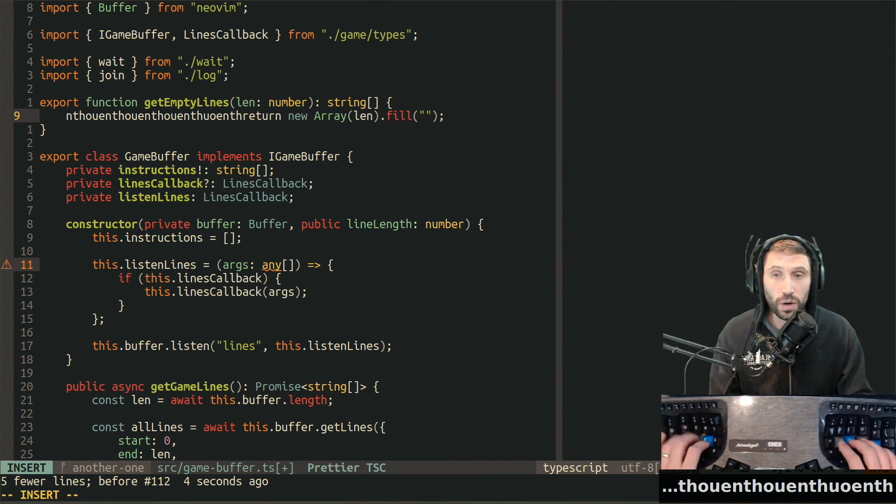
{"action": "key", "text": "Return"}
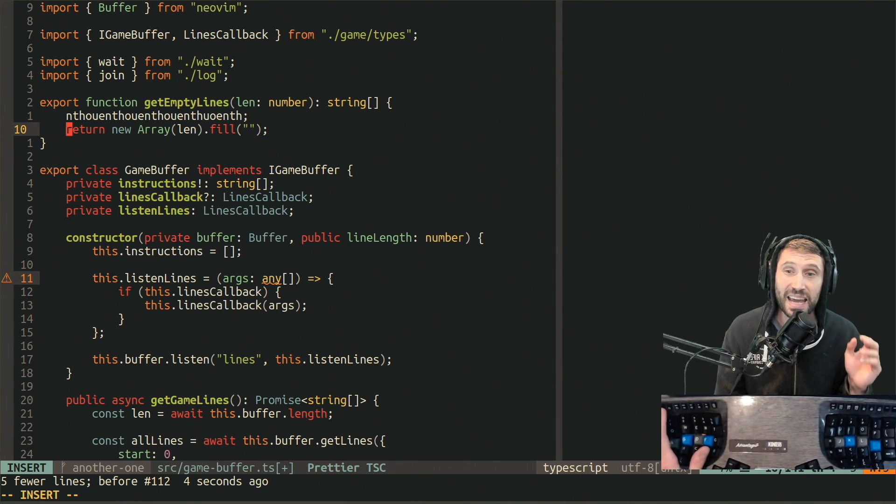
{"action": "key", "text": "Up"}
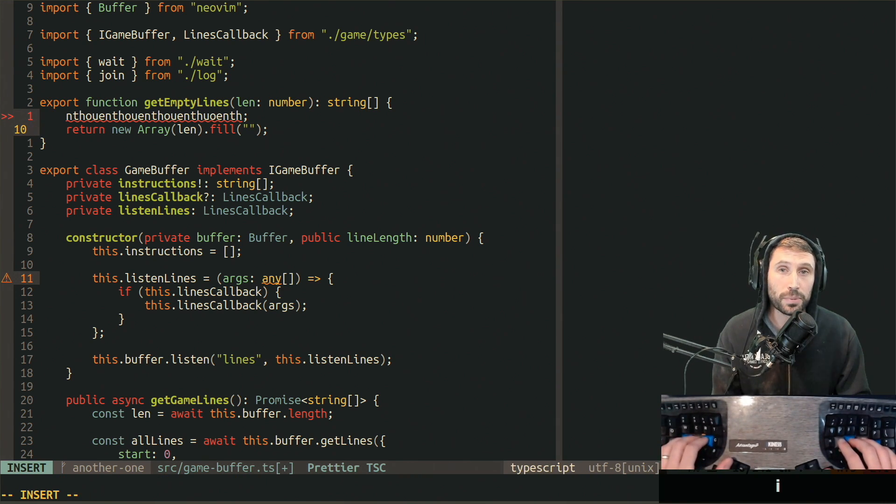
{"action": "key", "text": "Escape"}
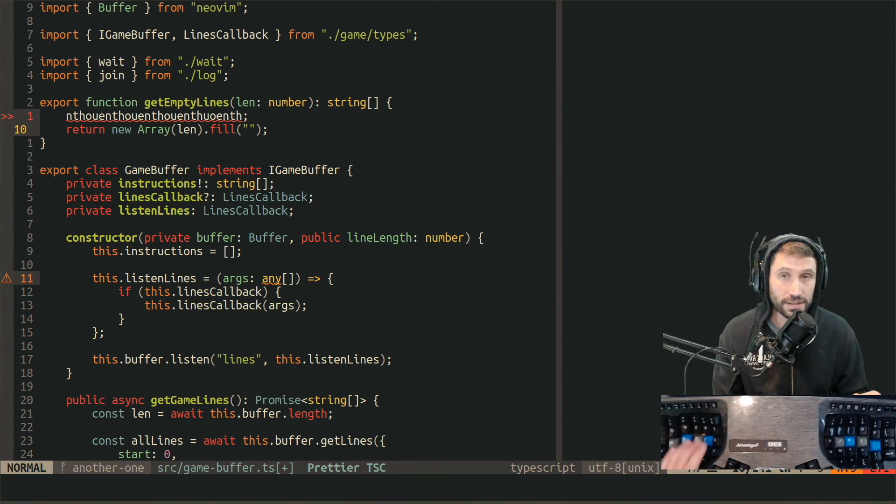
{"action": "key", "text": "i"}
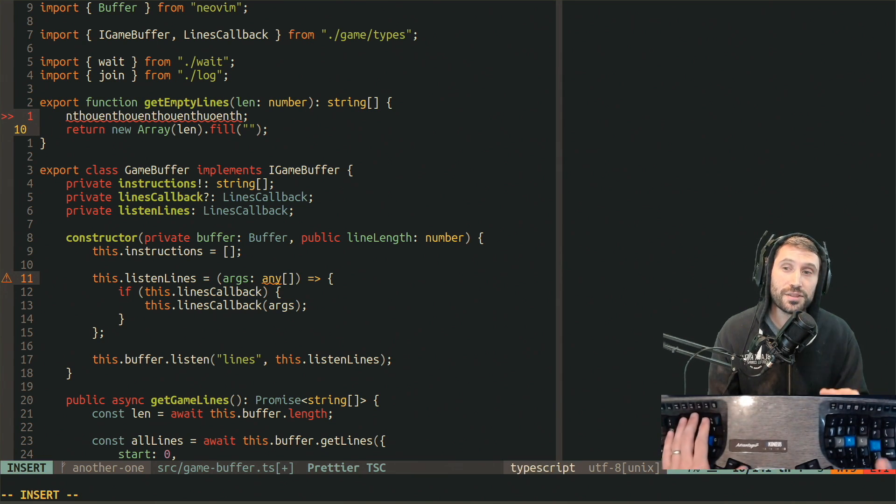
{"action": "key", "text": "ctrl+["}
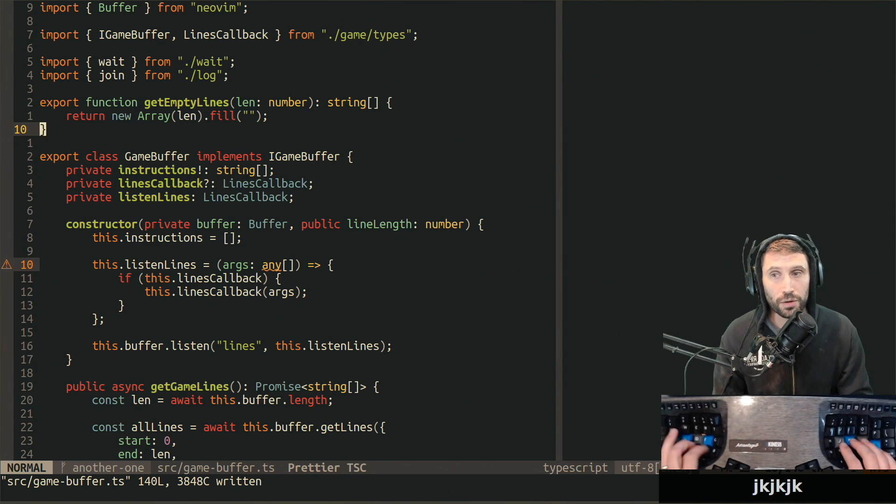
{"action": "key", "text": "i"}
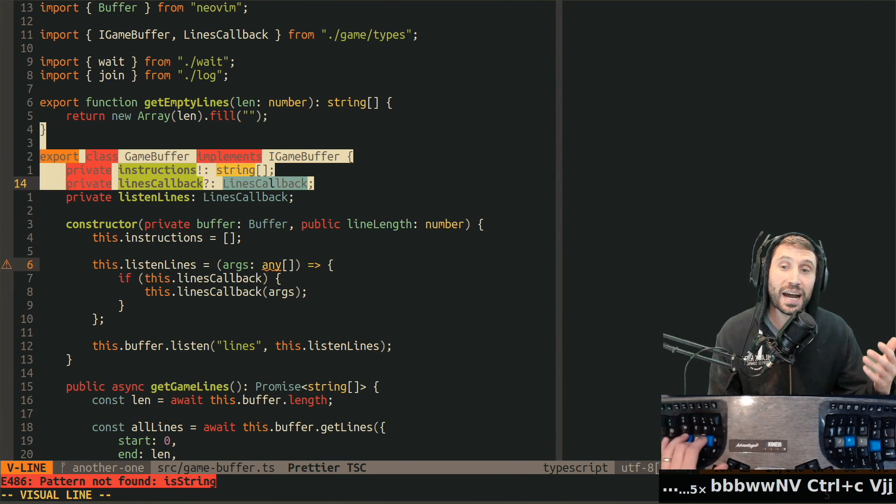
{"action": "key", "text": "j"}
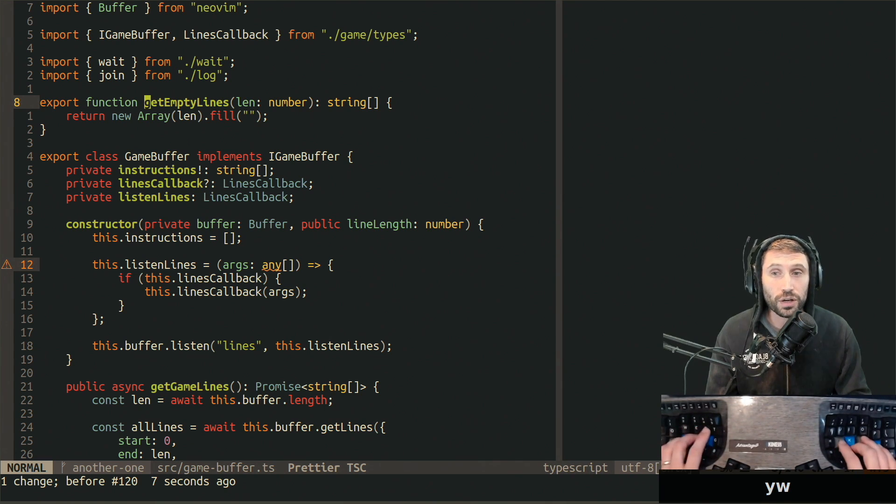
Write src/game-buffer.ts to disk with :w, saving all 140 lines
{"action": "key", "text": "j"}
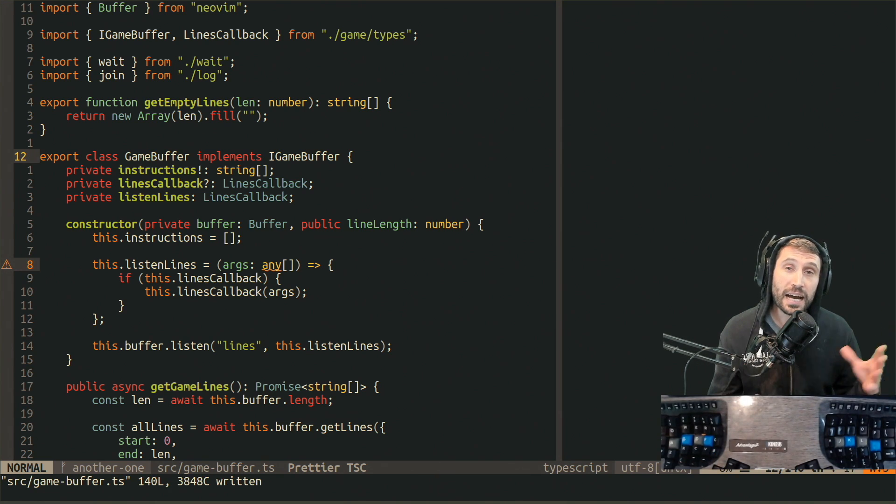
{"action": "type", "text": ":w"}
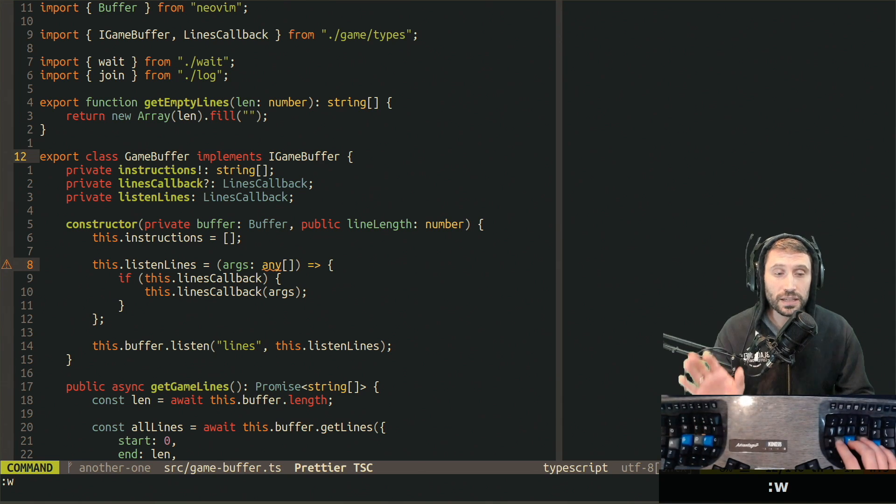
{"action": "key", "text": "Return"}
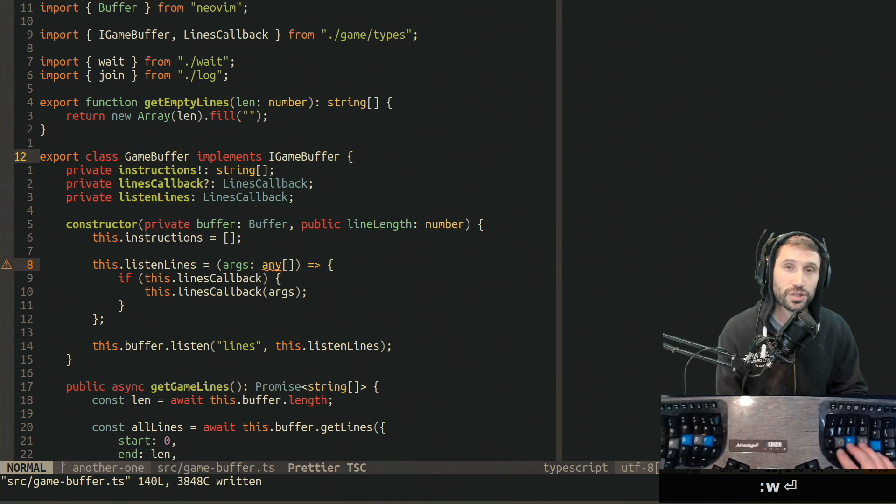